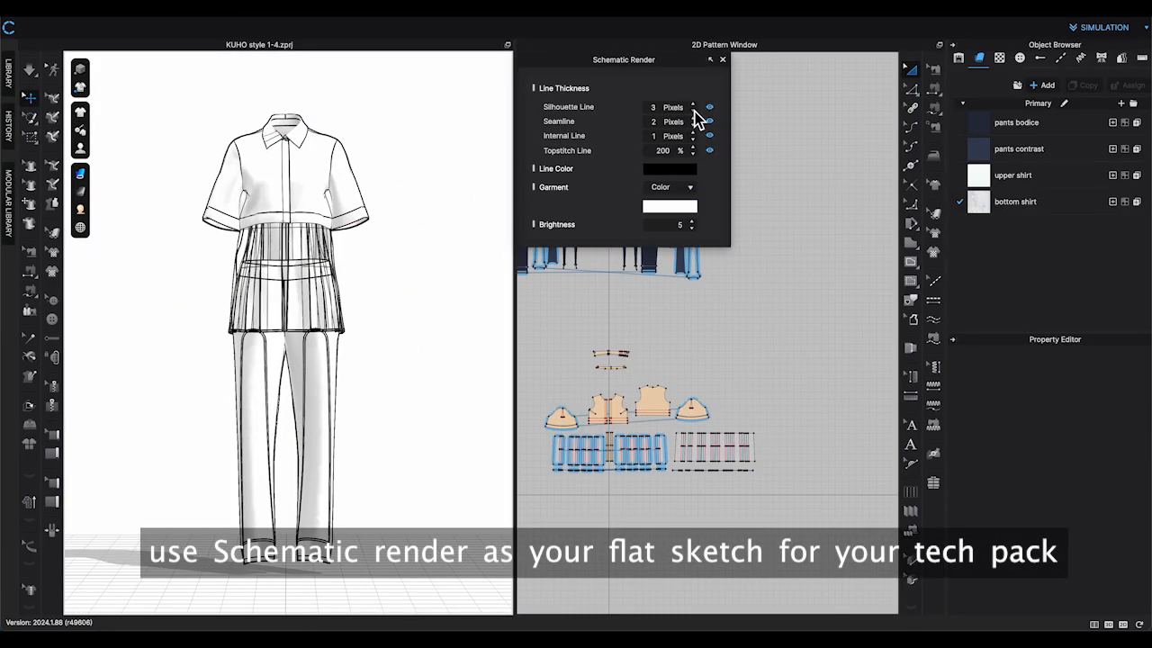
Switch the outfit to a schematic line render for the multiview snapshot
click(693, 103)
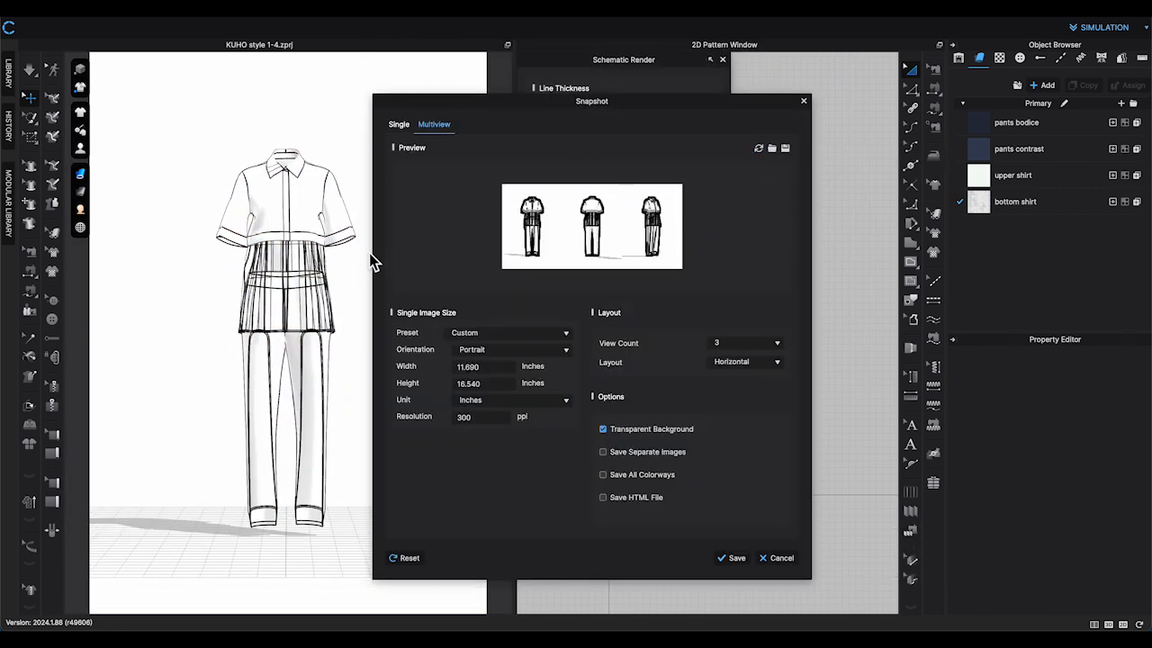
click(400, 124)
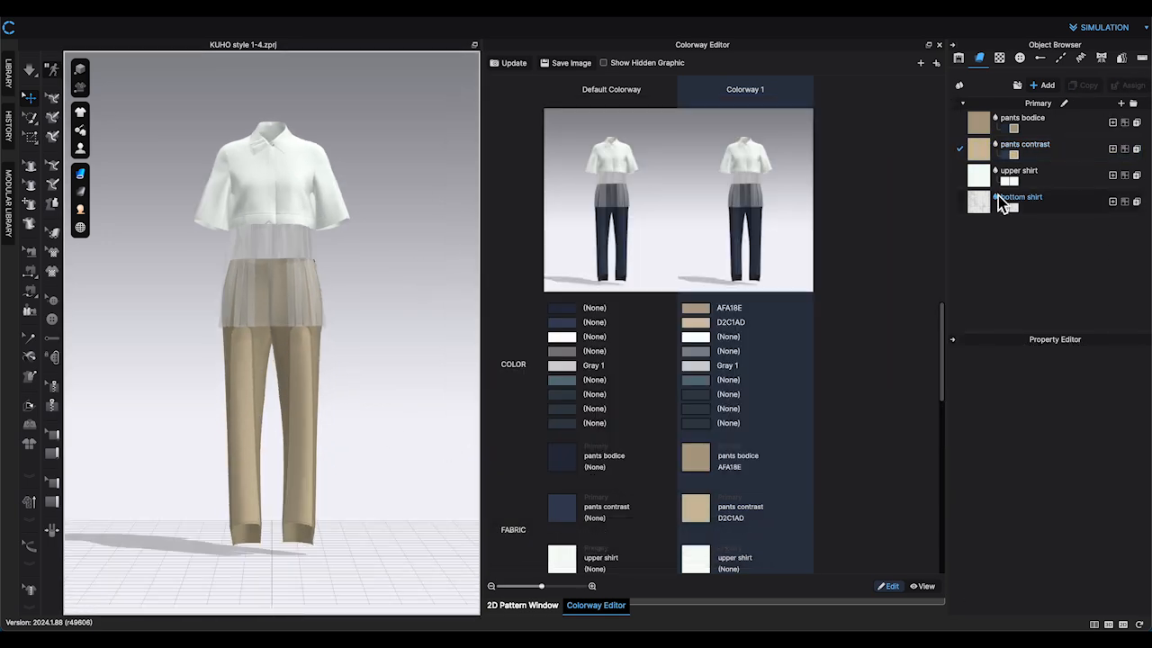
Select the bottom shirt fabric and browse the Colorway Editor swatch list for a green colorway
click(1019, 169)
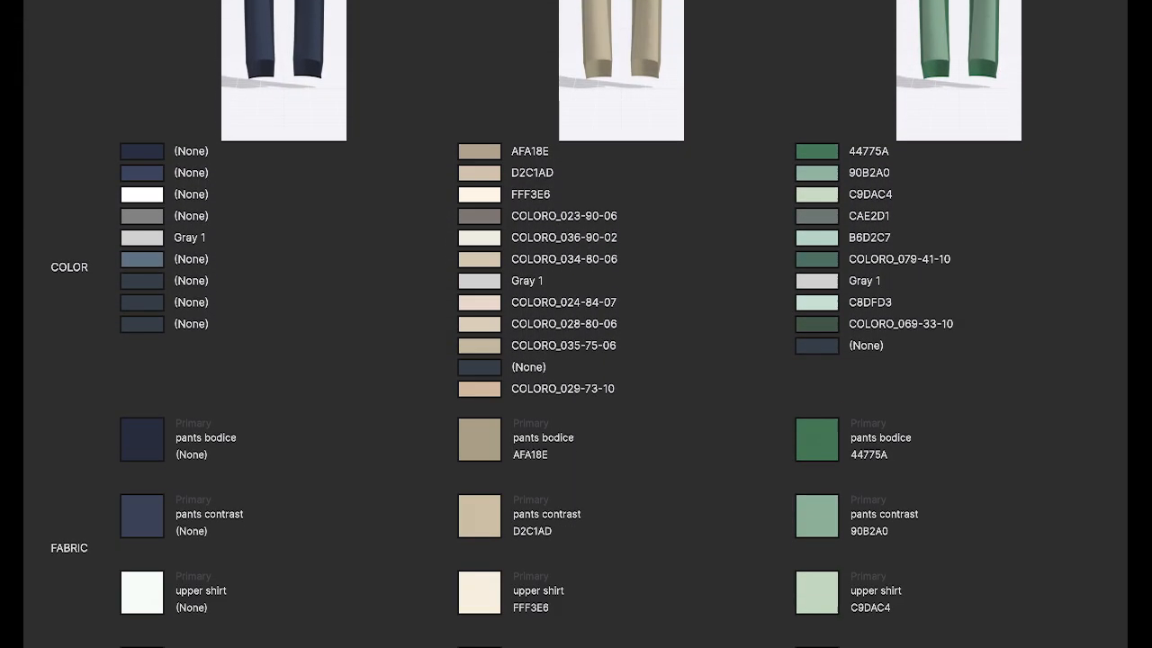
scroll(down, 3)
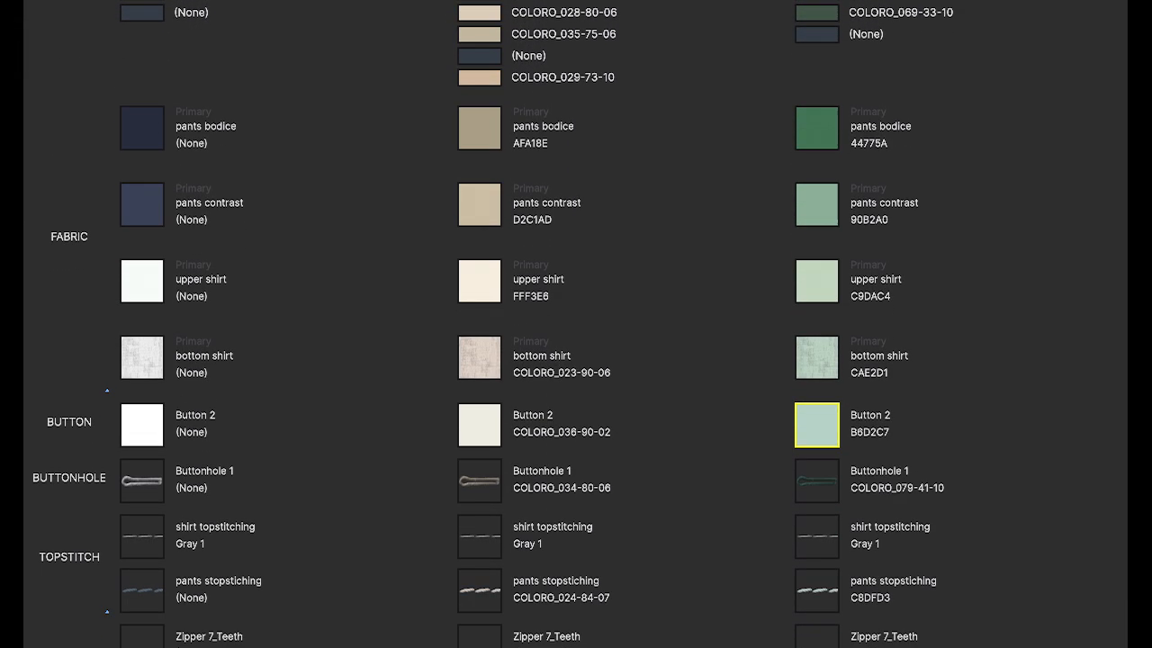
scroll(down, 3)
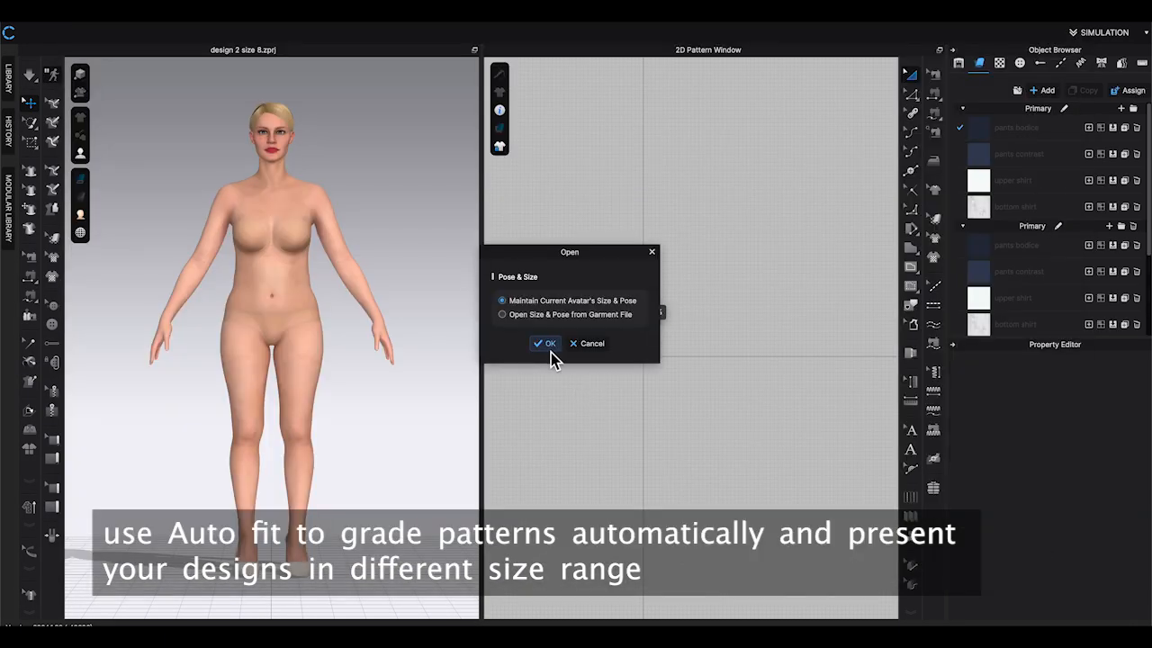
Load design 2 keeping the size 8 avatar's size and pose, then Strengthen the shirt patterns
click(545, 342)
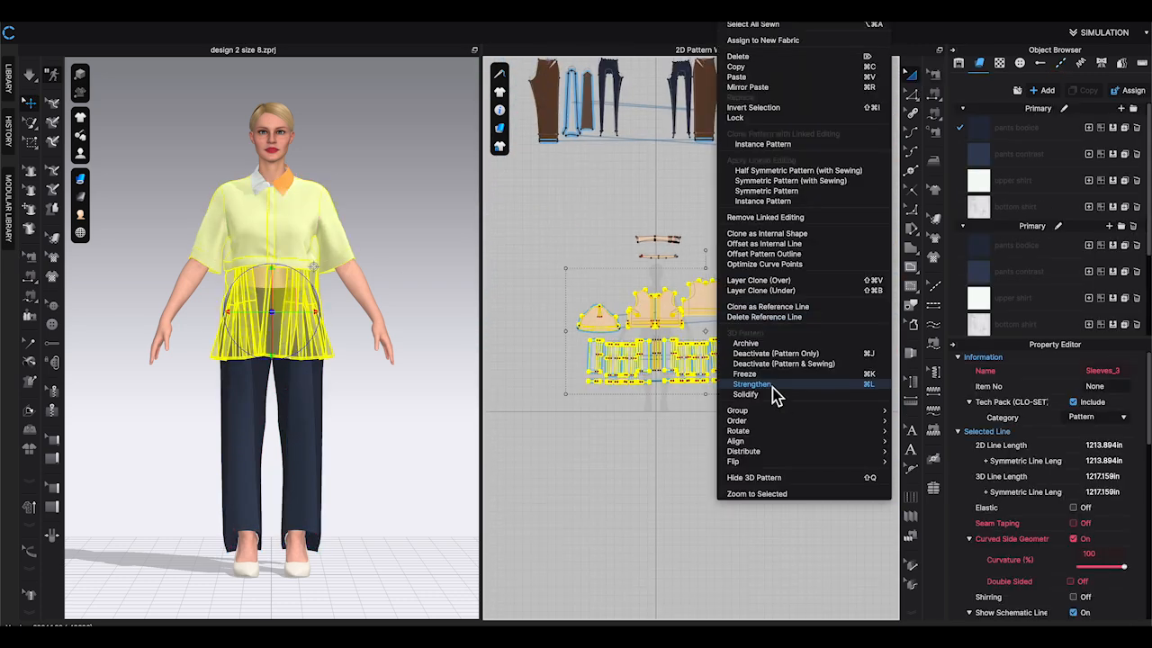
click(753, 385)
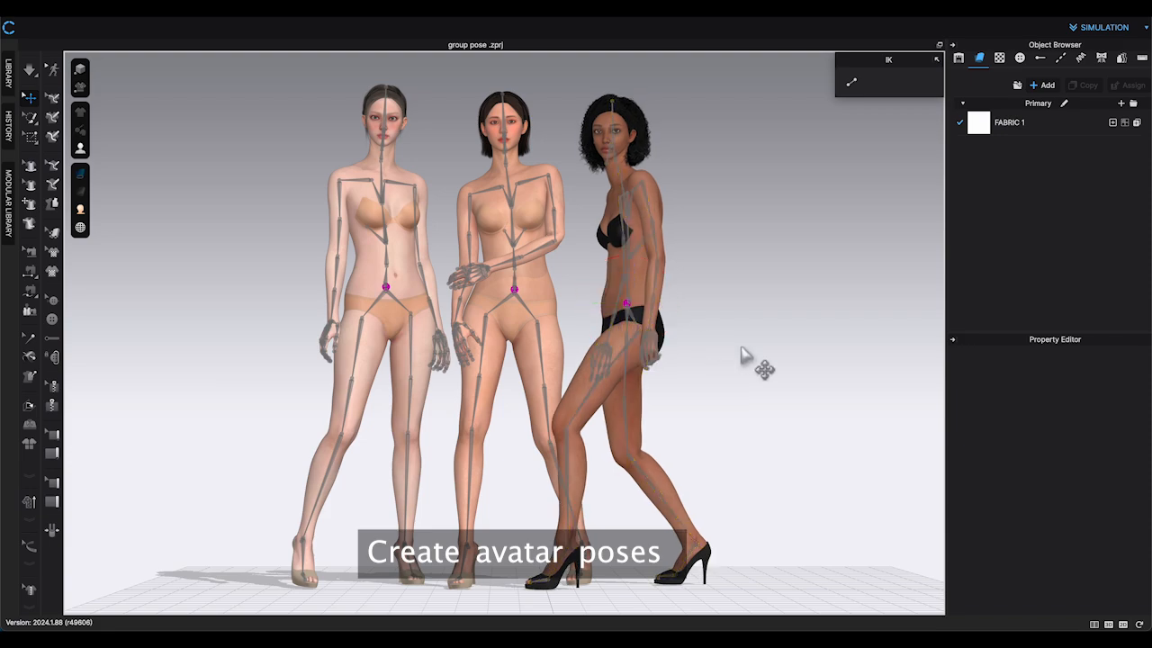
Drag a skeleton joint to lean one group avatar with a bent knee
drag(747, 360, 810, 369)
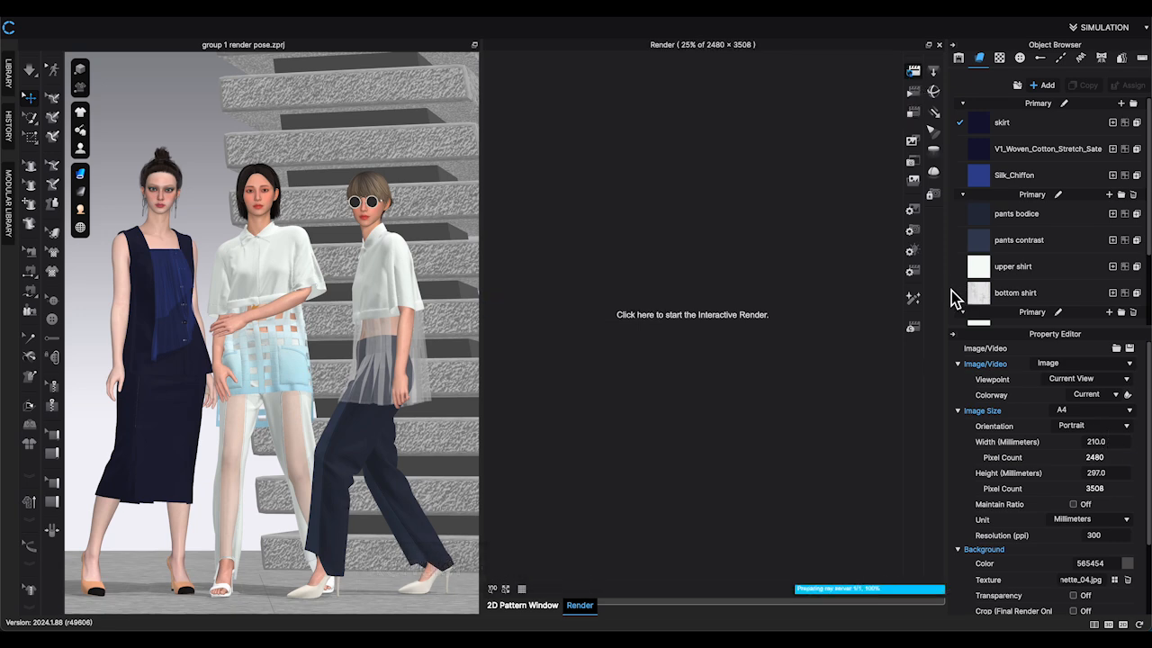
Start the interactive render of the three dressed avatars before the staircase
click(691, 313)
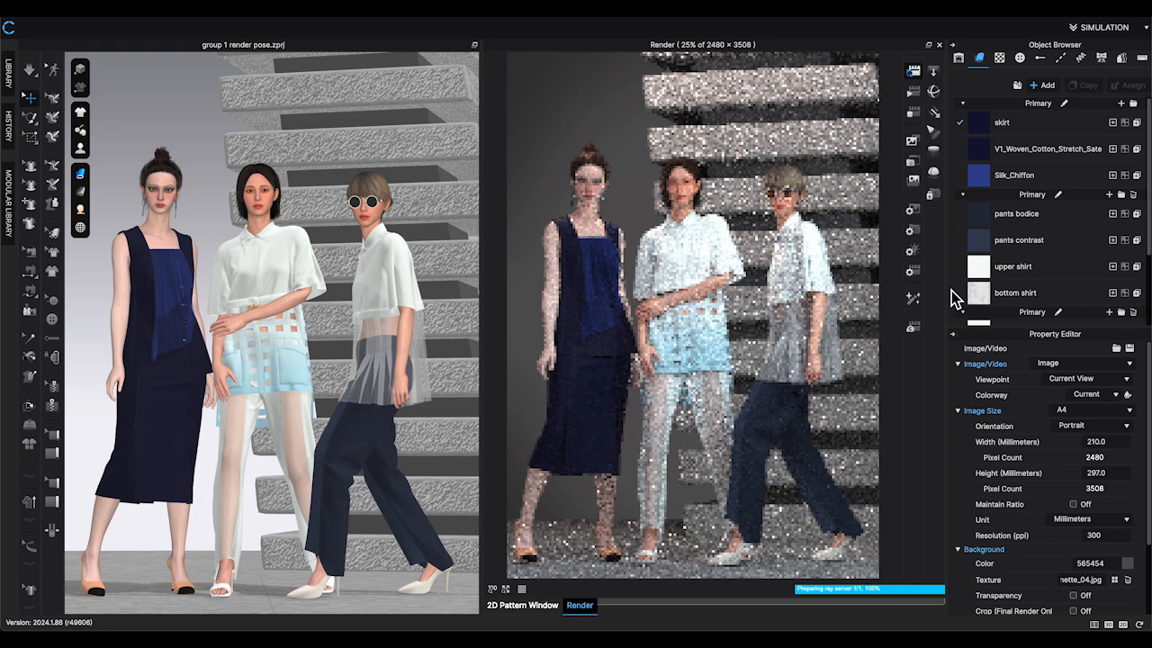